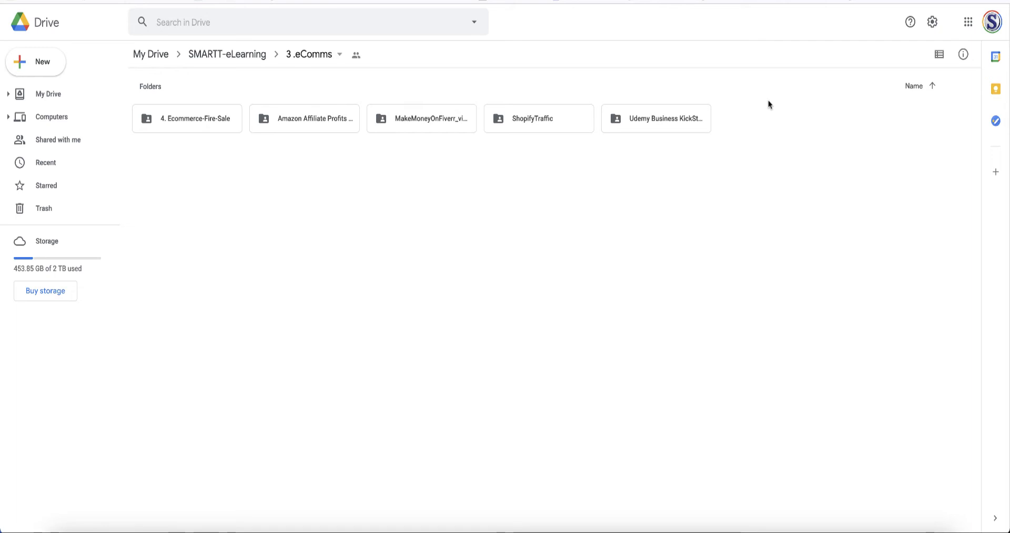
mouse_move(213, 117)
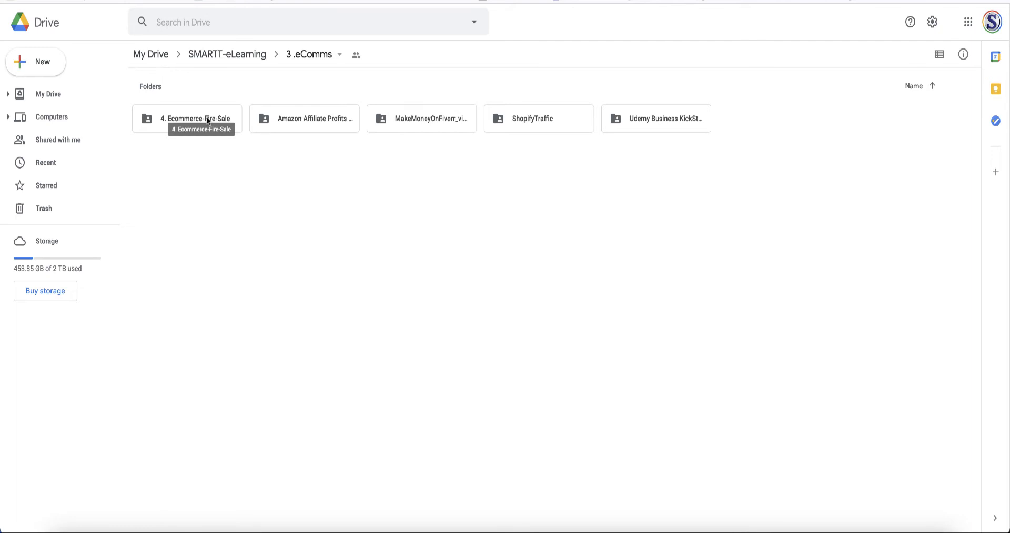
Open the 4. Ecommerce-Fire-Sale course folder and then its Product folder
double_click(196, 118)
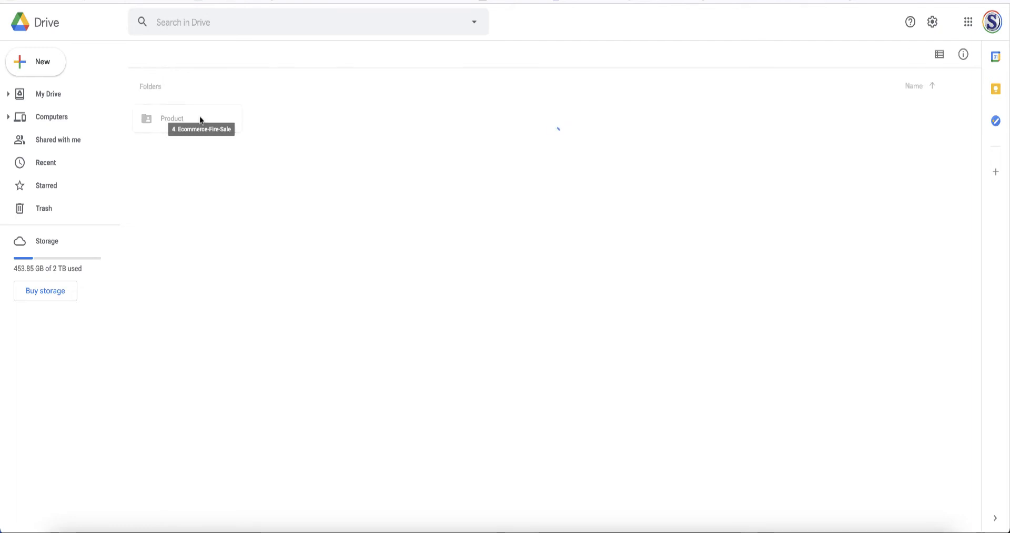
left_click(171, 118)
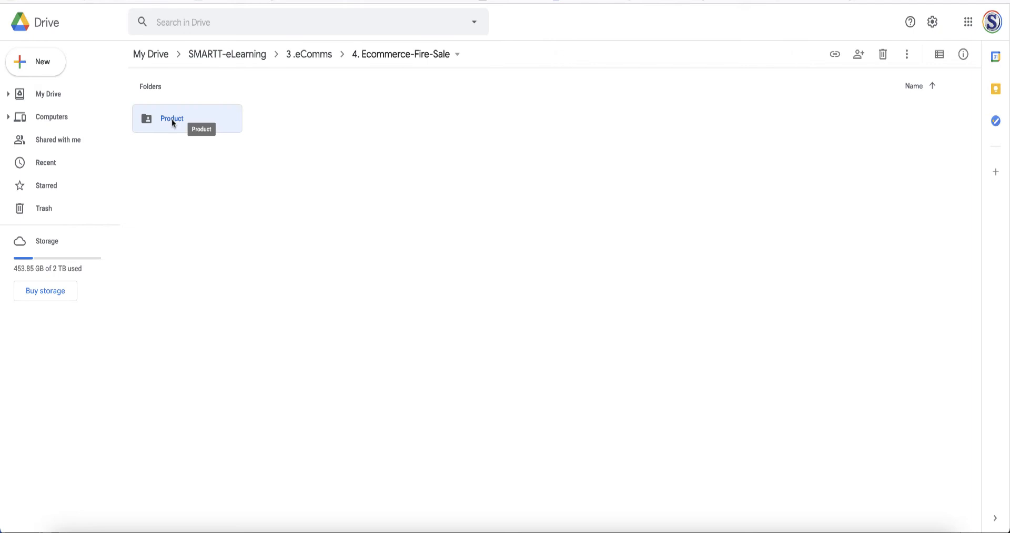
double_click(171, 117)
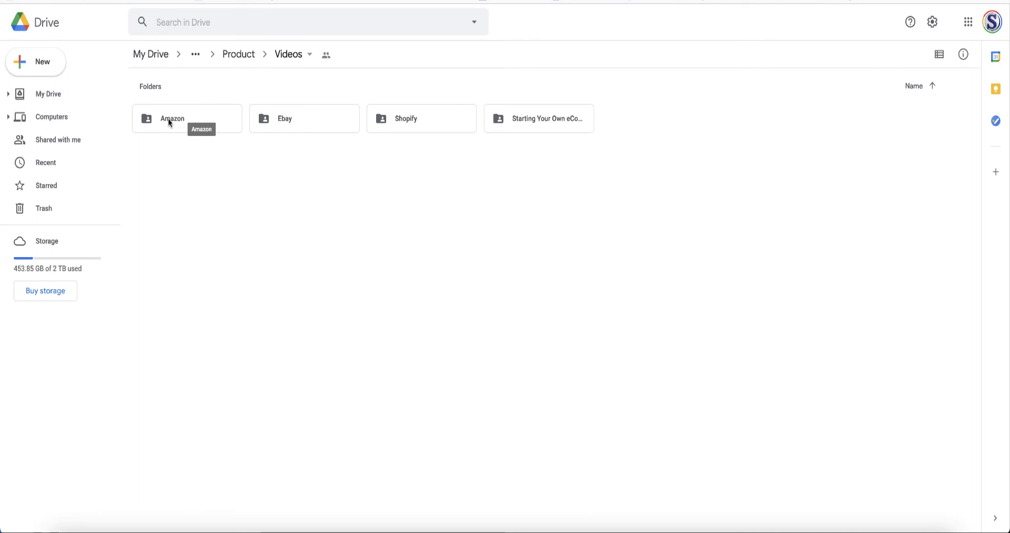
mouse_move(577, 120)
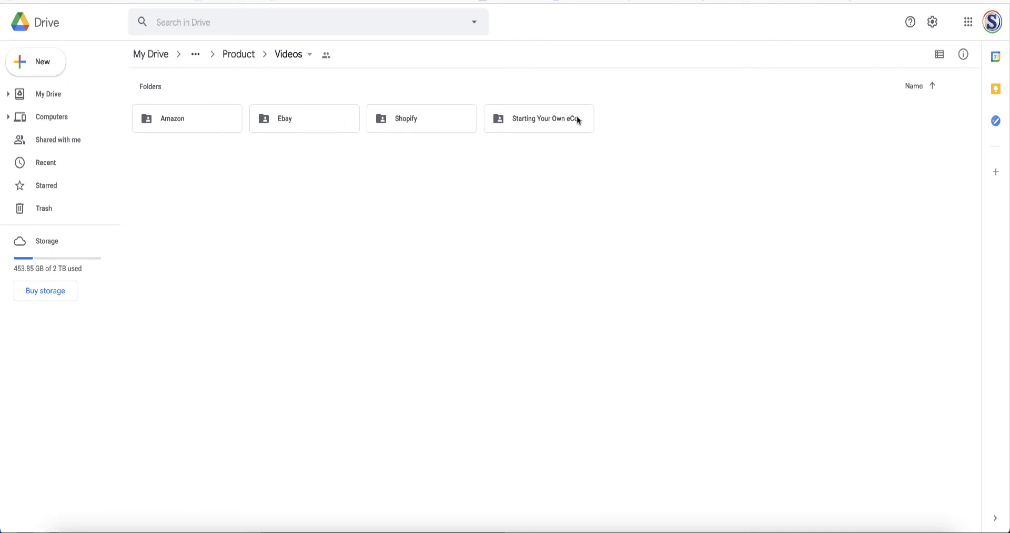
mouse_move(546, 118)
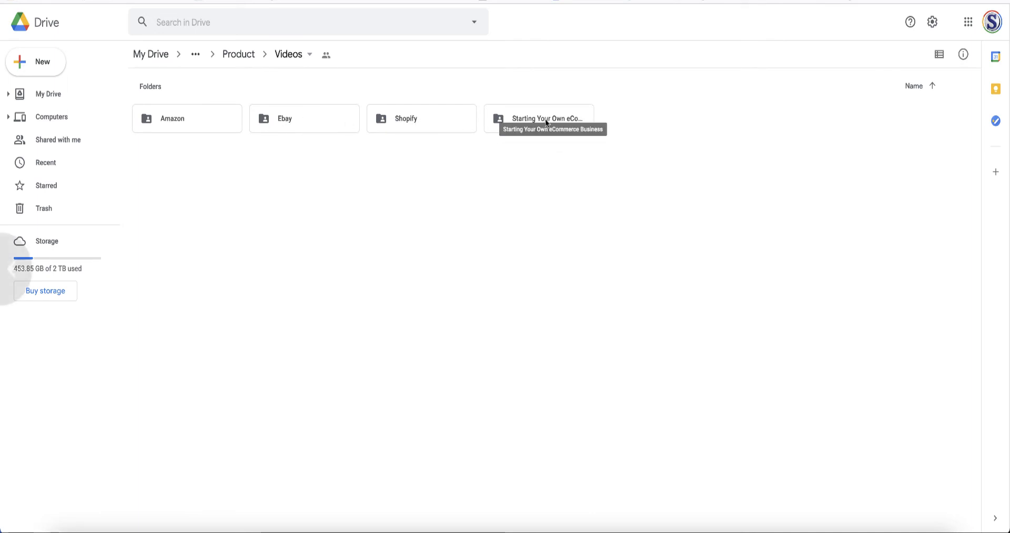
mouse_move(173, 122)
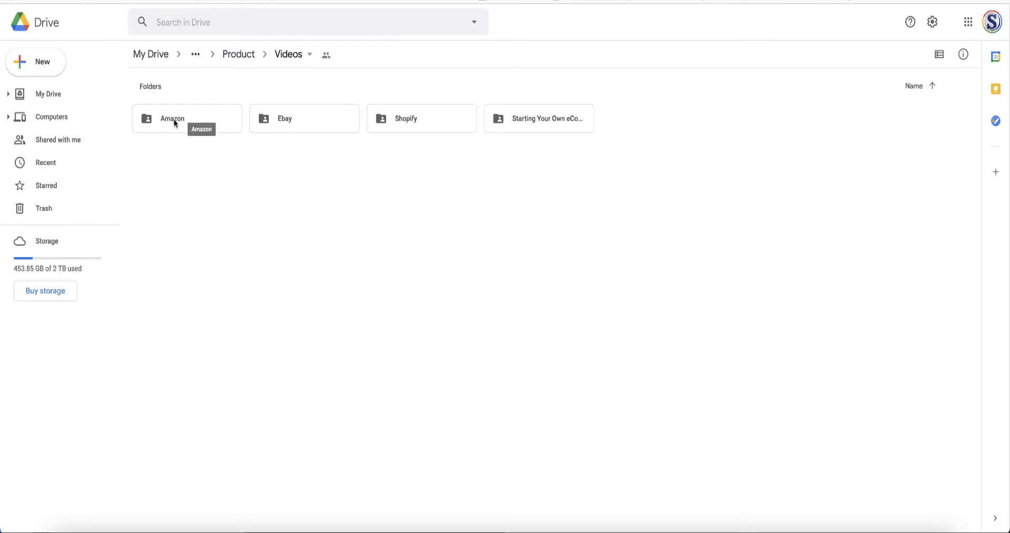
Open the Amazon videos folder to list its eleven lesson folders
double_click(171, 118)
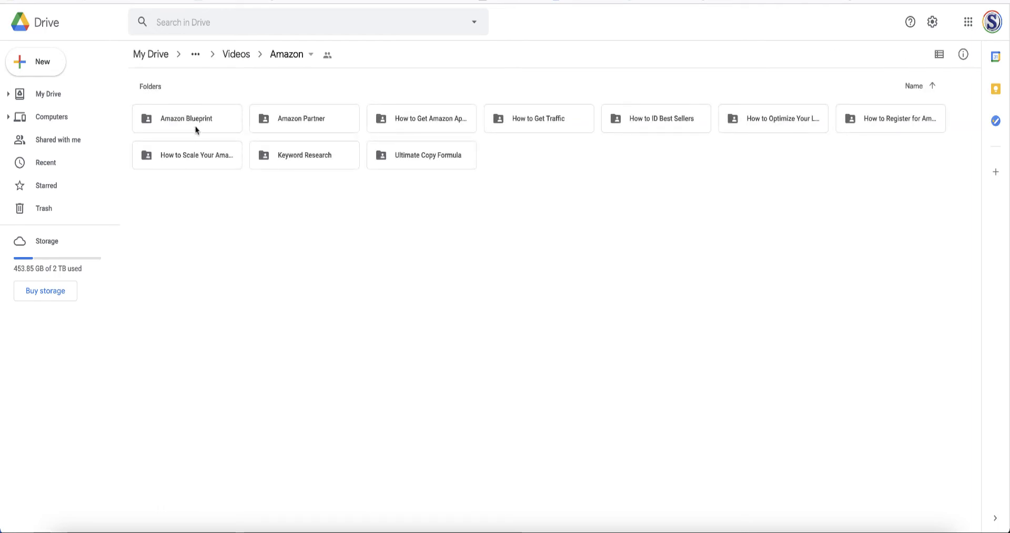
mouse_move(239, 134)
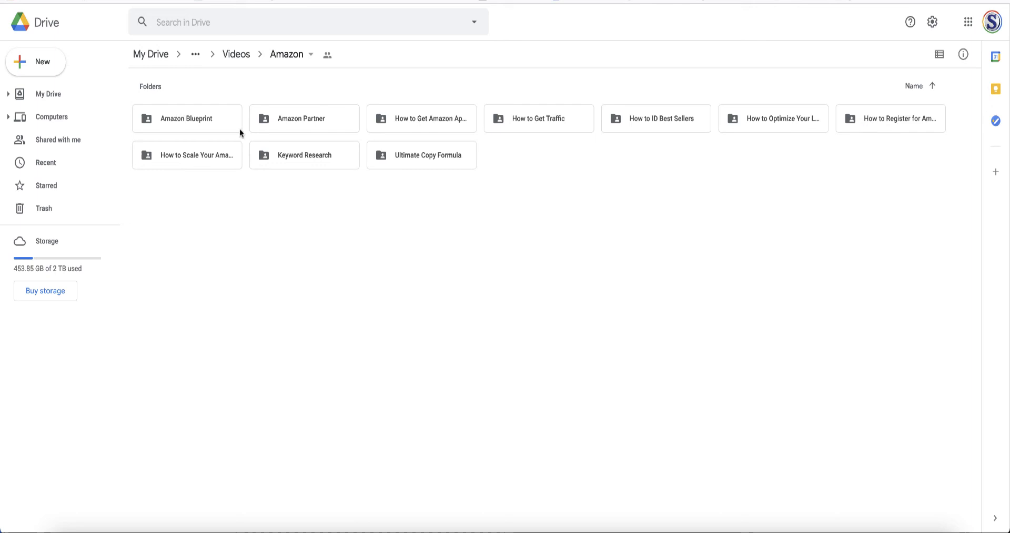
mouse_move(112, 94)
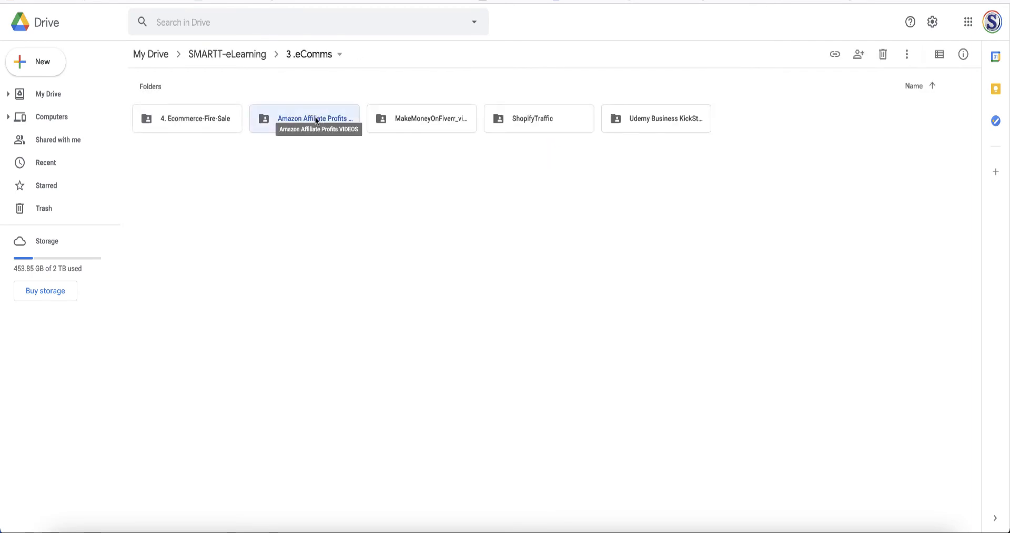
Open Amazon Affiliate Profits VIDEOS, then its TrainingVideos folder
double_click(315, 118)
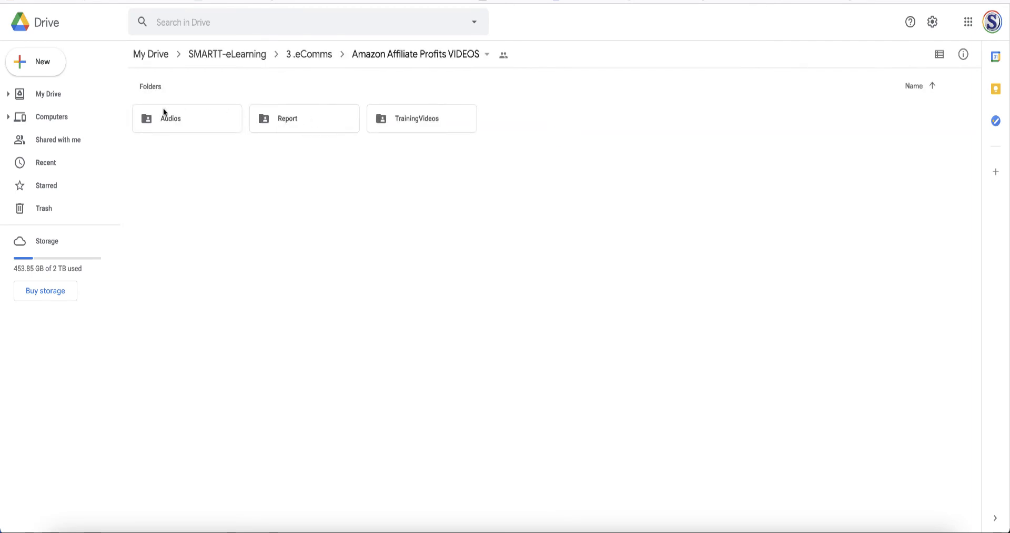
mouse_move(418, 118)
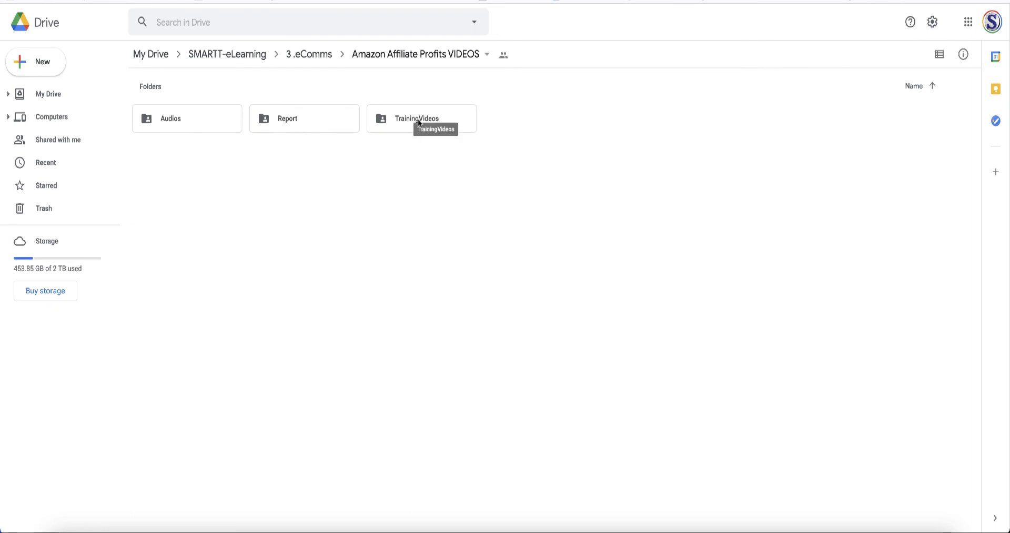
double_click(421, 118)
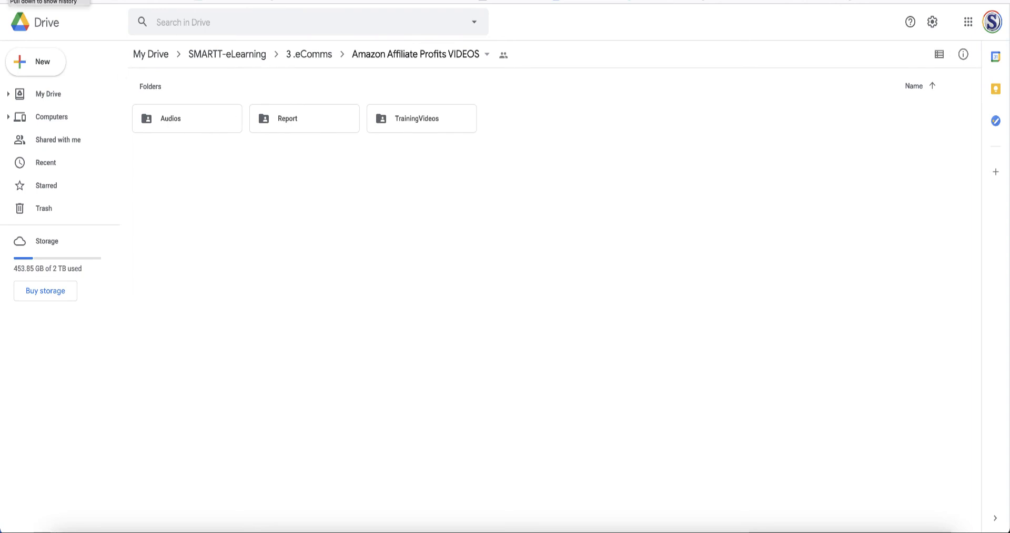
Return to the 3.eComms folder via the breadcrumb to show its five course folders
left_click(308, 54)
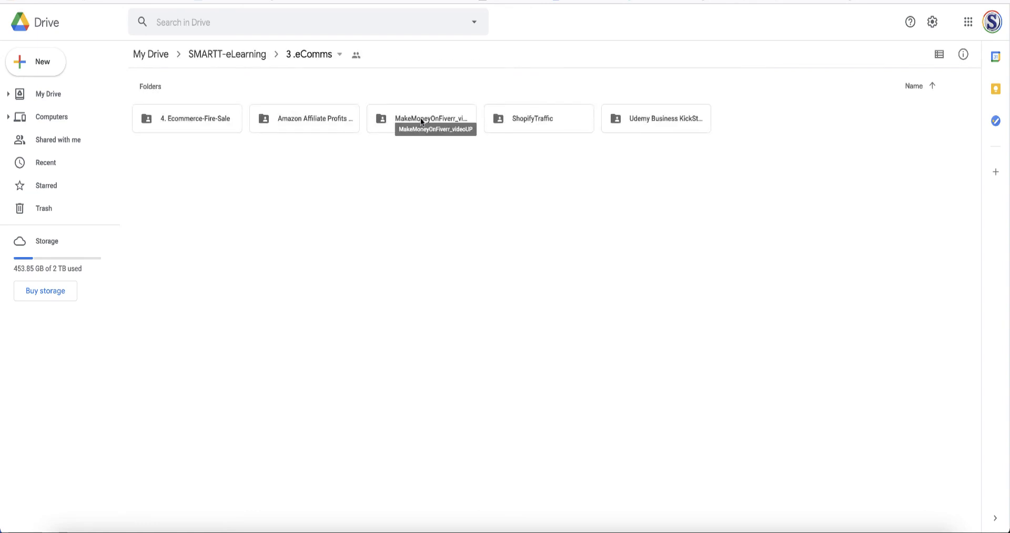
mouse_move(655, 123)
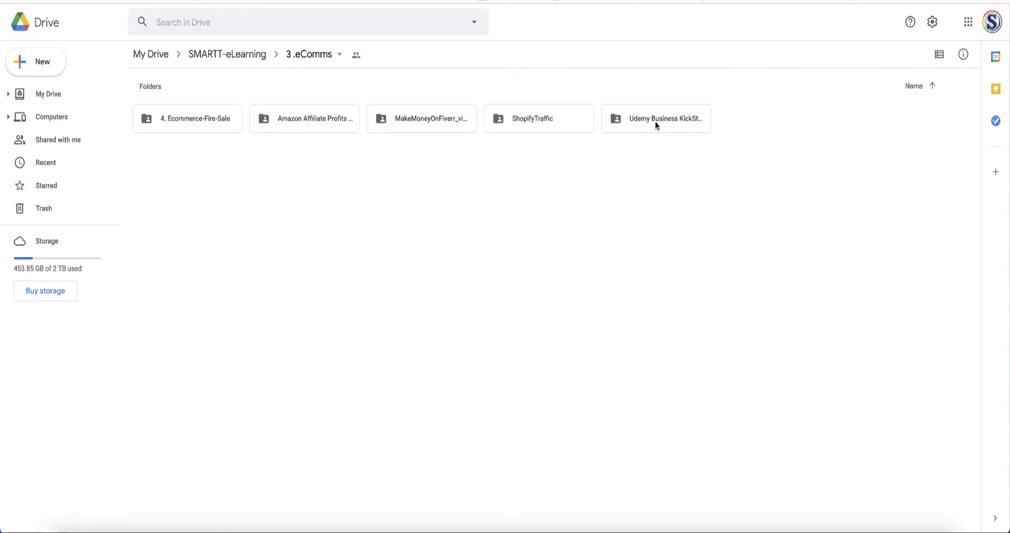
mouse_move(655, 117)
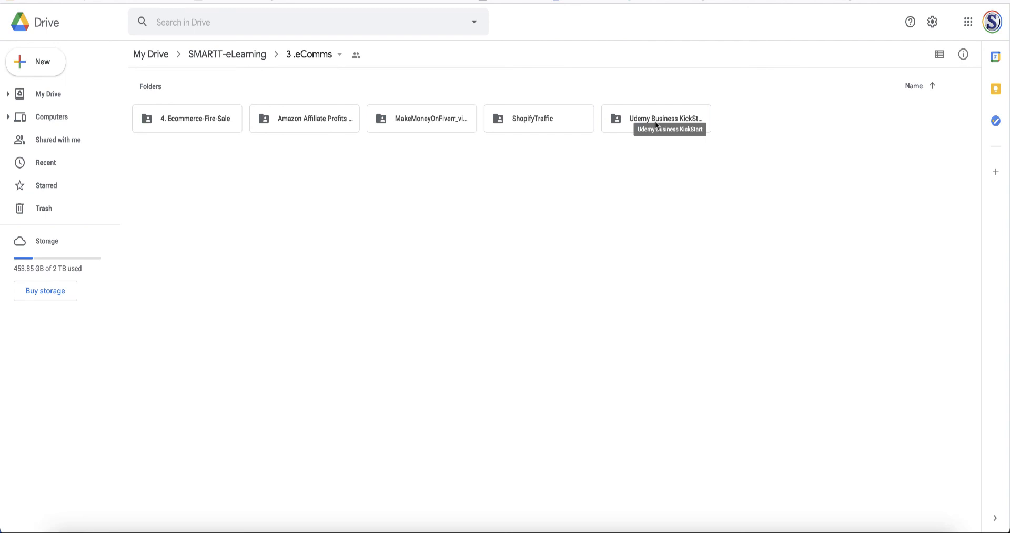
mouse_move(660, 163)
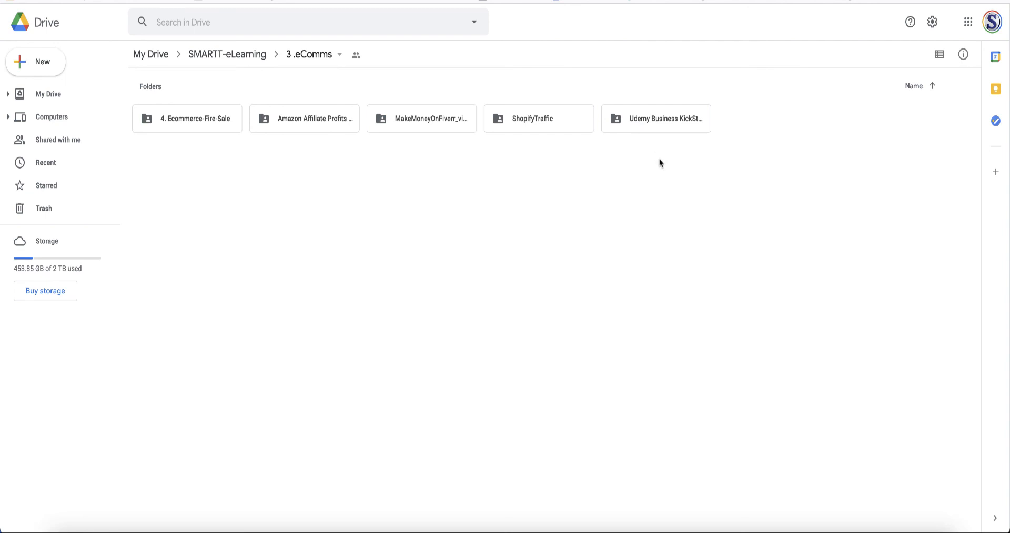